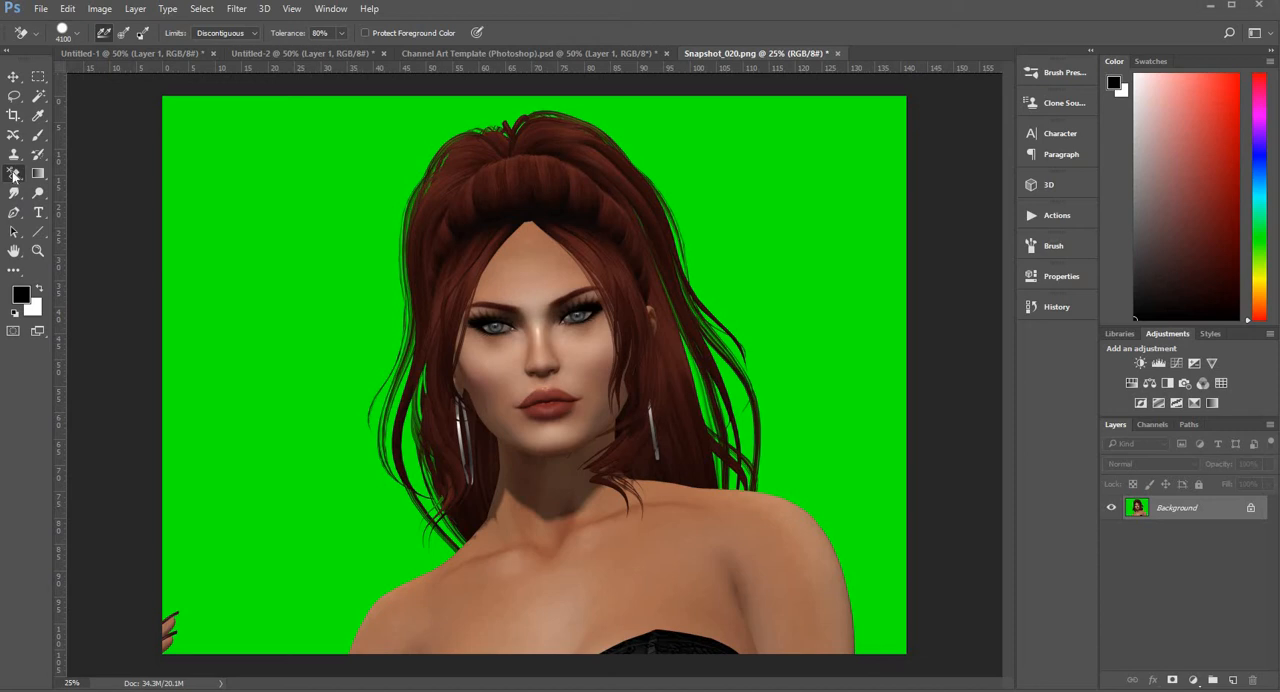
Select the green backdrop and delete it, leaving the portrait on a normal transparent layer.
{"action": "right_click", "coordinate": [14, 172]}
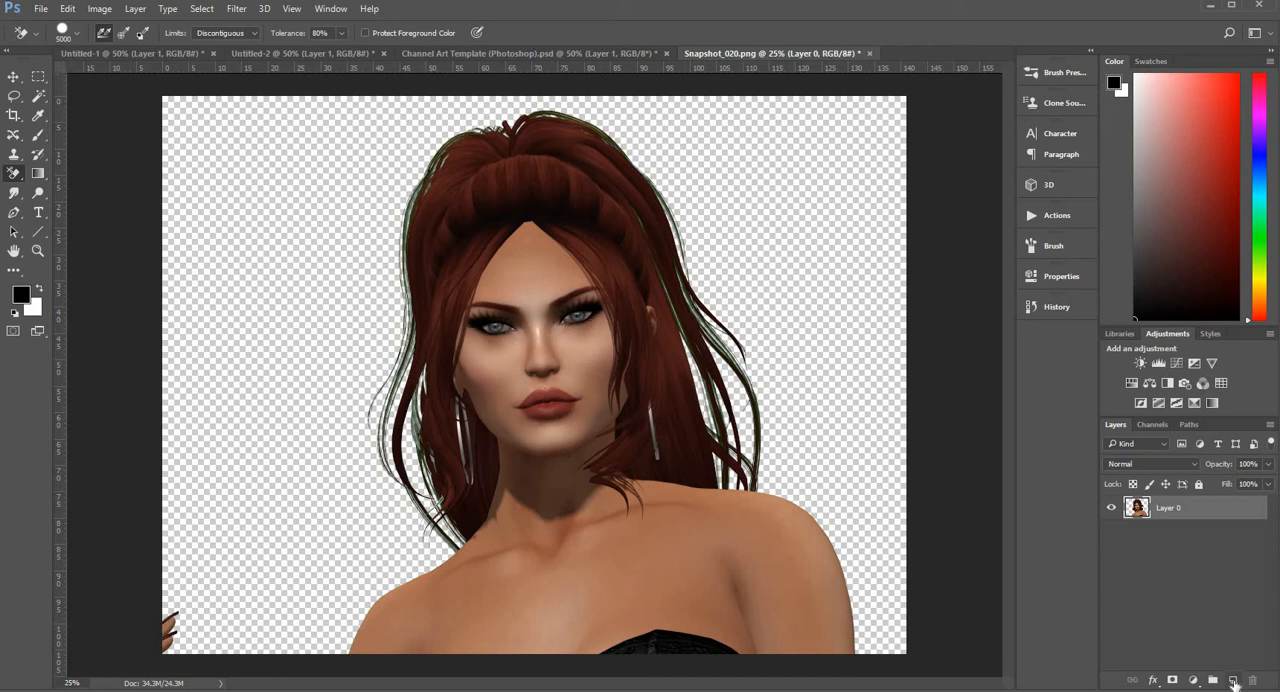
{"action": "left_click", "coordinate": [1232, 680]}
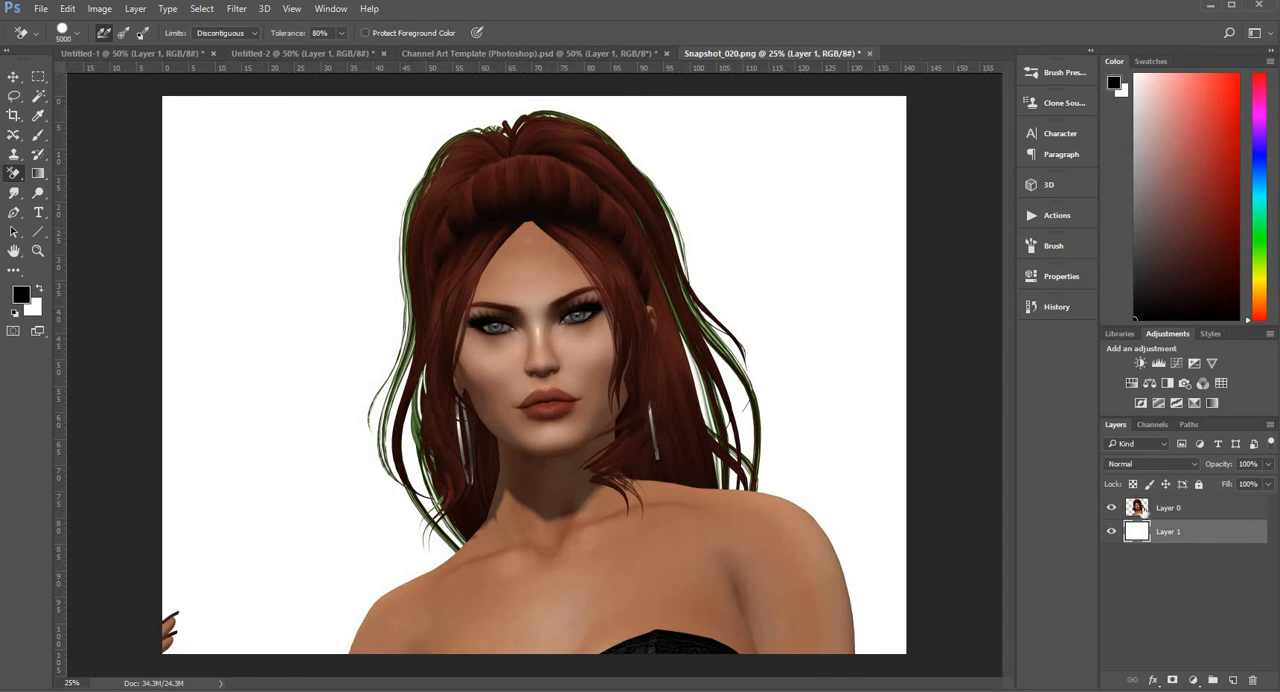
Activate the portrait layer and add a new empty layer to fill with white behind it.
{"action": "left_click", "coordinate": [1168, 506]}
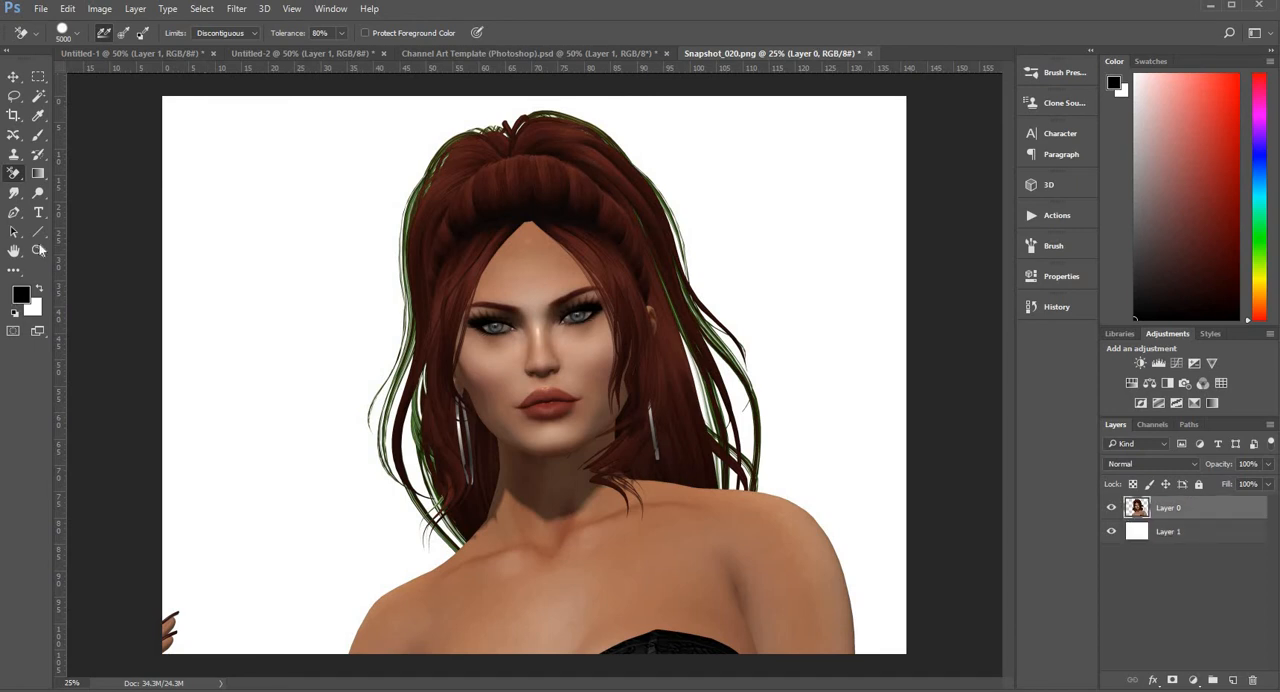
{"action": "left_click", "coordinate": [14, 250]}
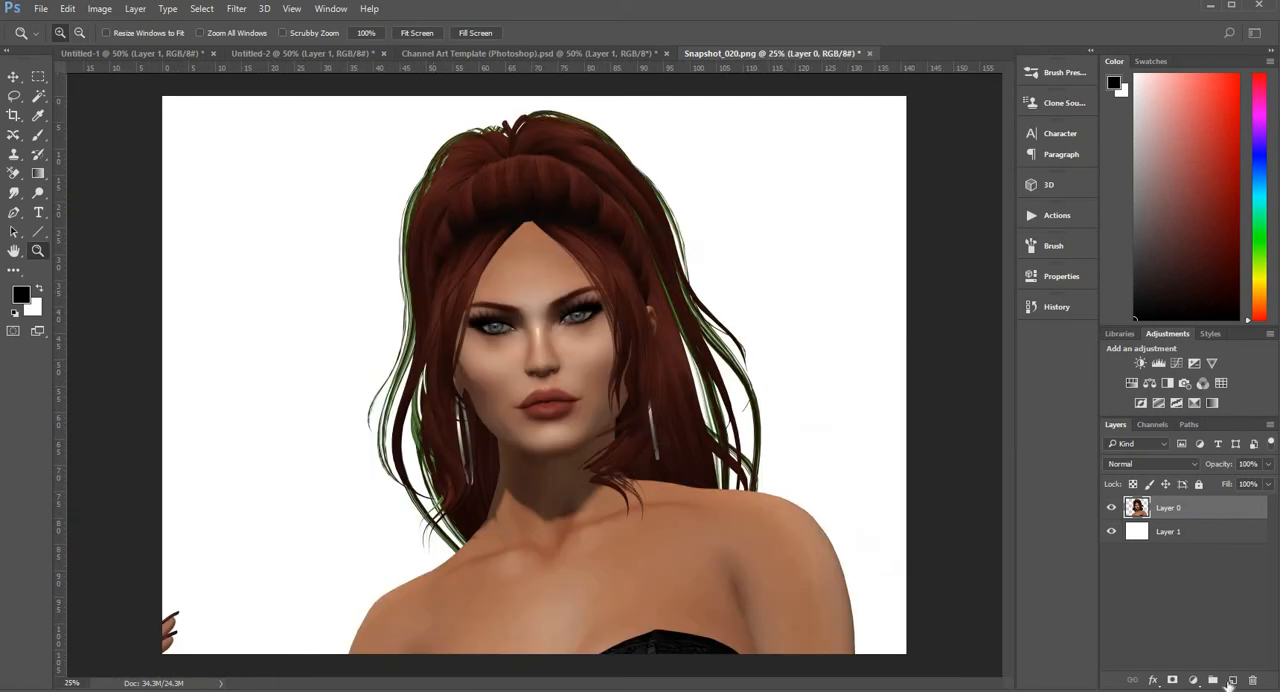
{"action": "left_click", "coordinate": [1232, 680]}
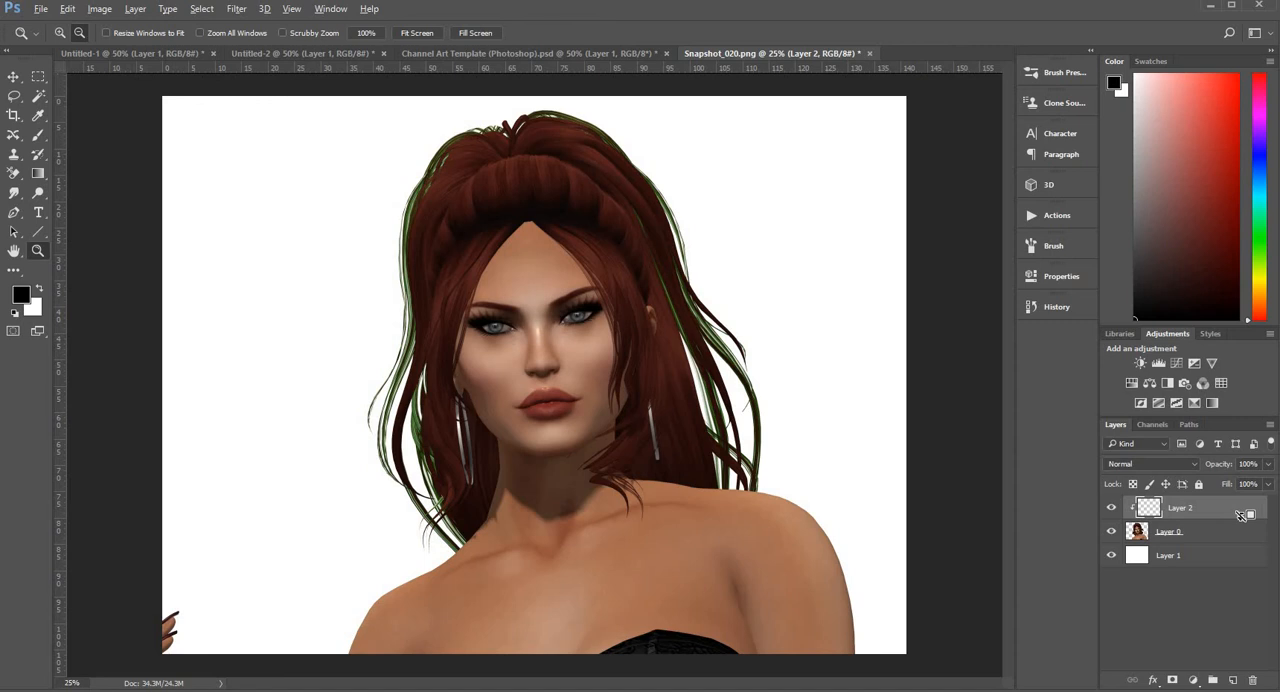
Clip the new empty layer to the portrait layer and set its blend mode to Hue.
{"action": "left_click", "coordinate": [1148, 506]}
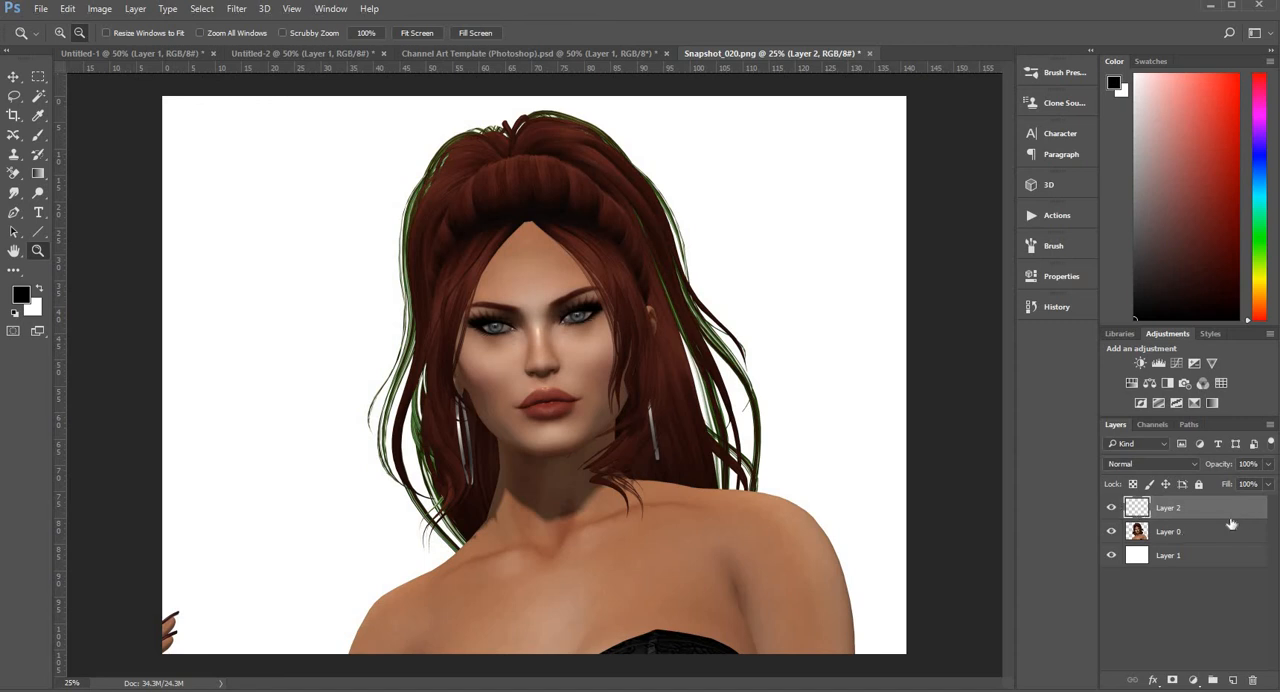
{"action": "right_click", "coordinate": [1168, 506]}
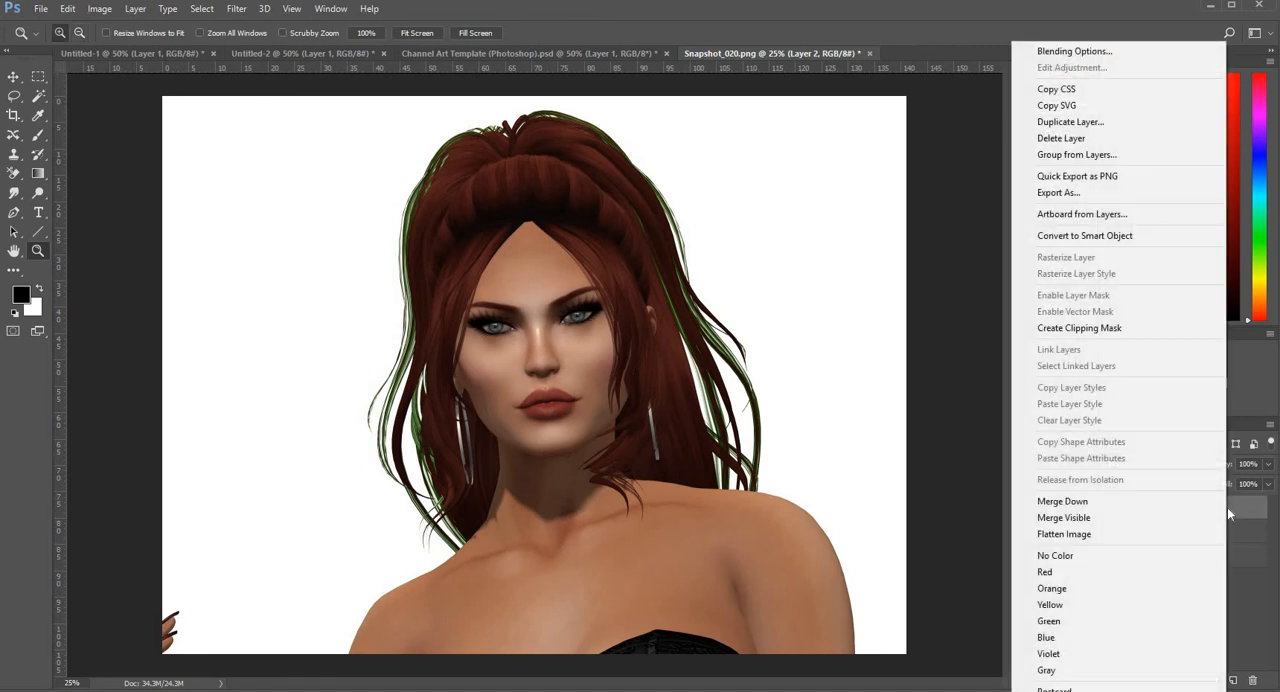
{"action": "mouse_move", "coordinate": [1128, 328]}
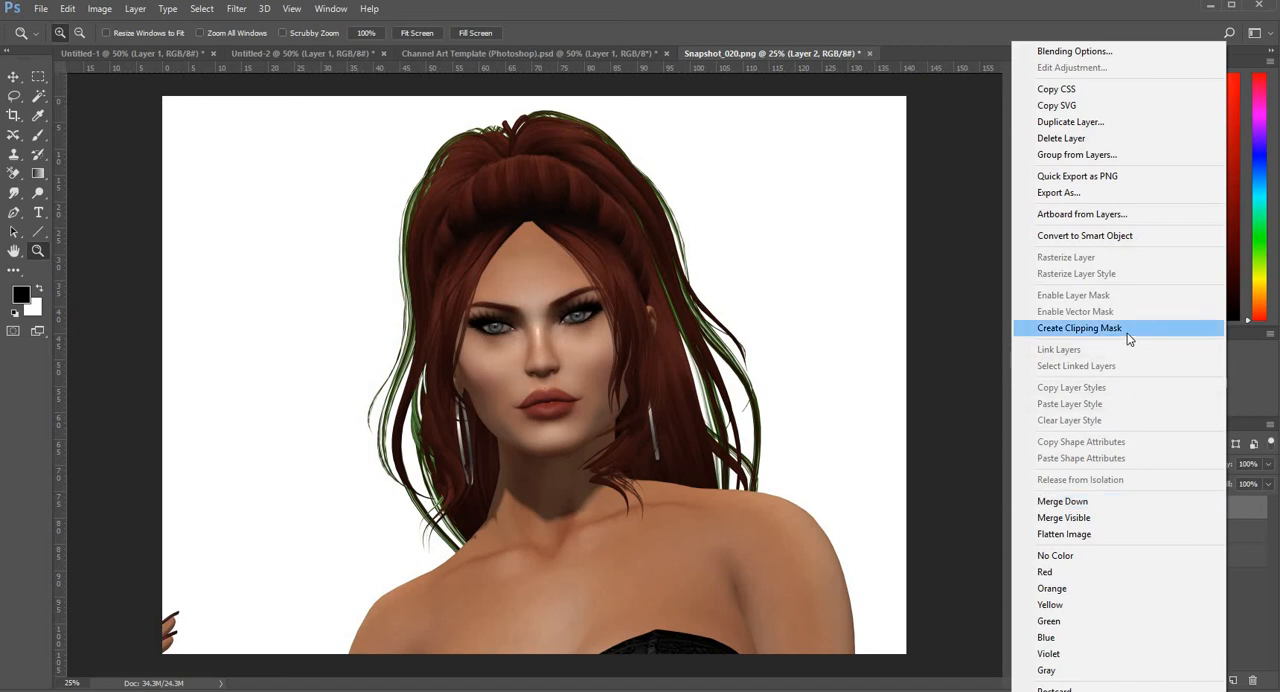
{"action": "left_click", "coordinate": [1080, 328]}
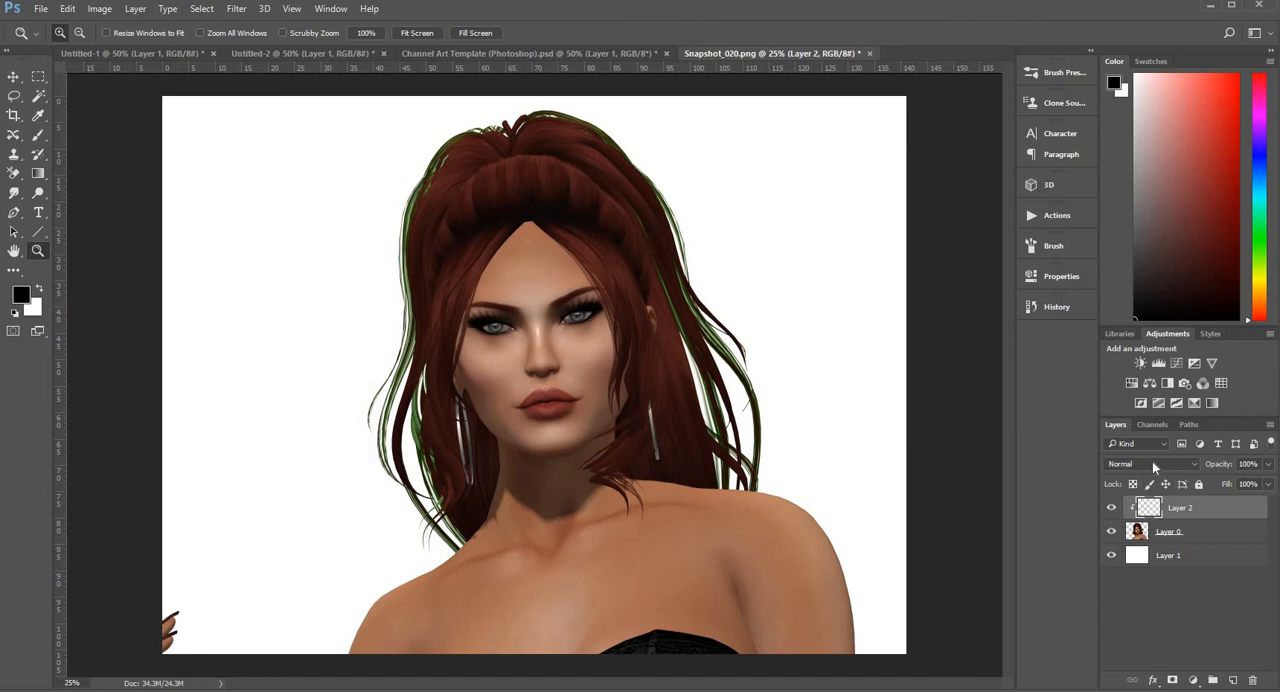
{"action": "left_click", "coordinate": [1150, 464]}
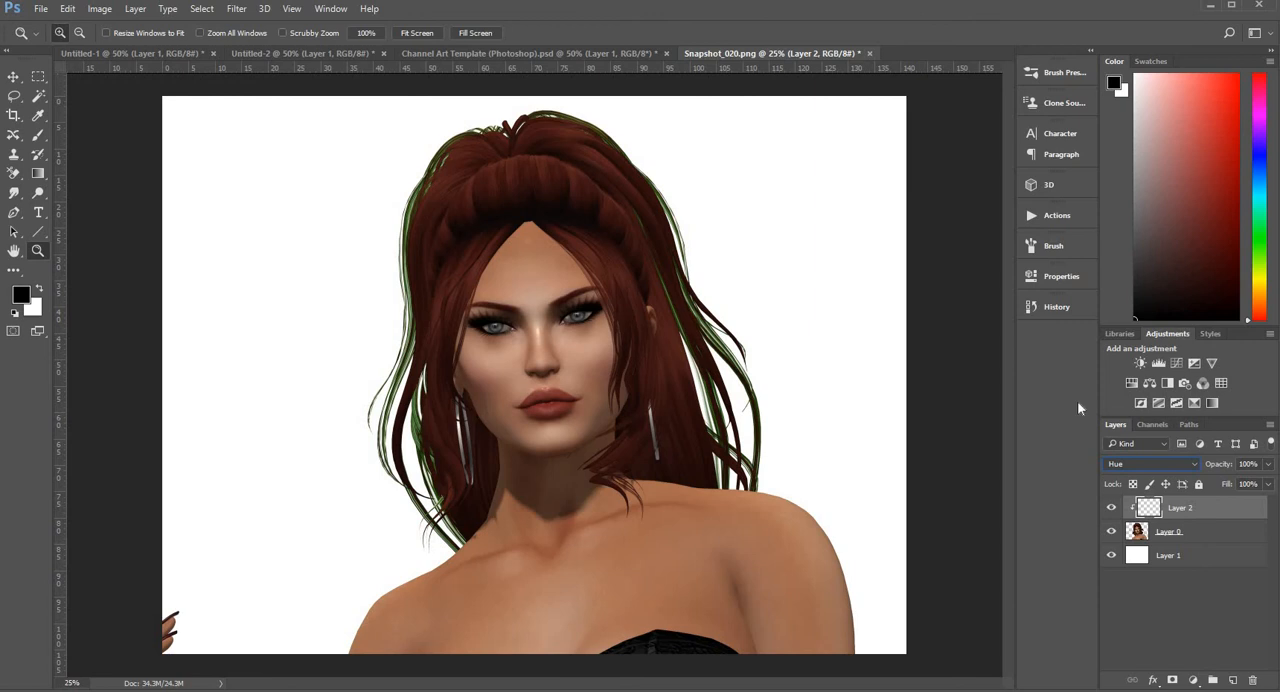
{"action": "mouse_move", "coordinate": [76, 140]}
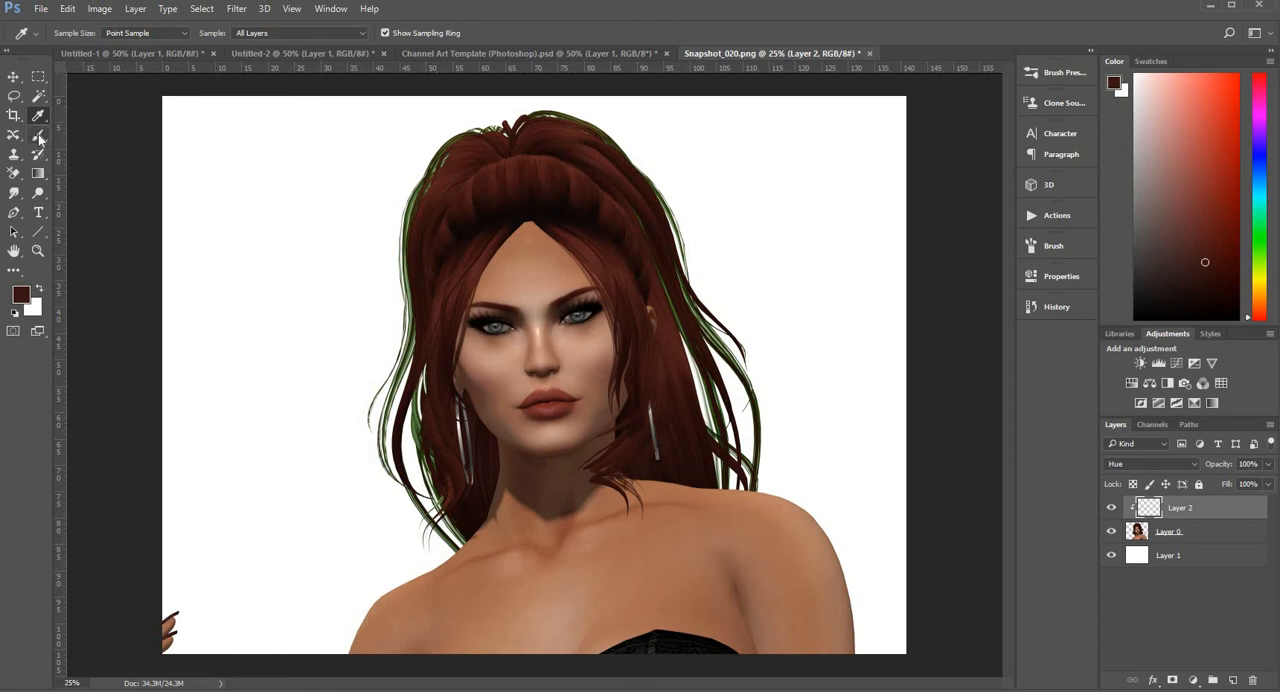
Sample the red hair colour with the Eyedropper and magnify the view around the hair.
{"action": "left_click", "coordinate": [38, 136]}
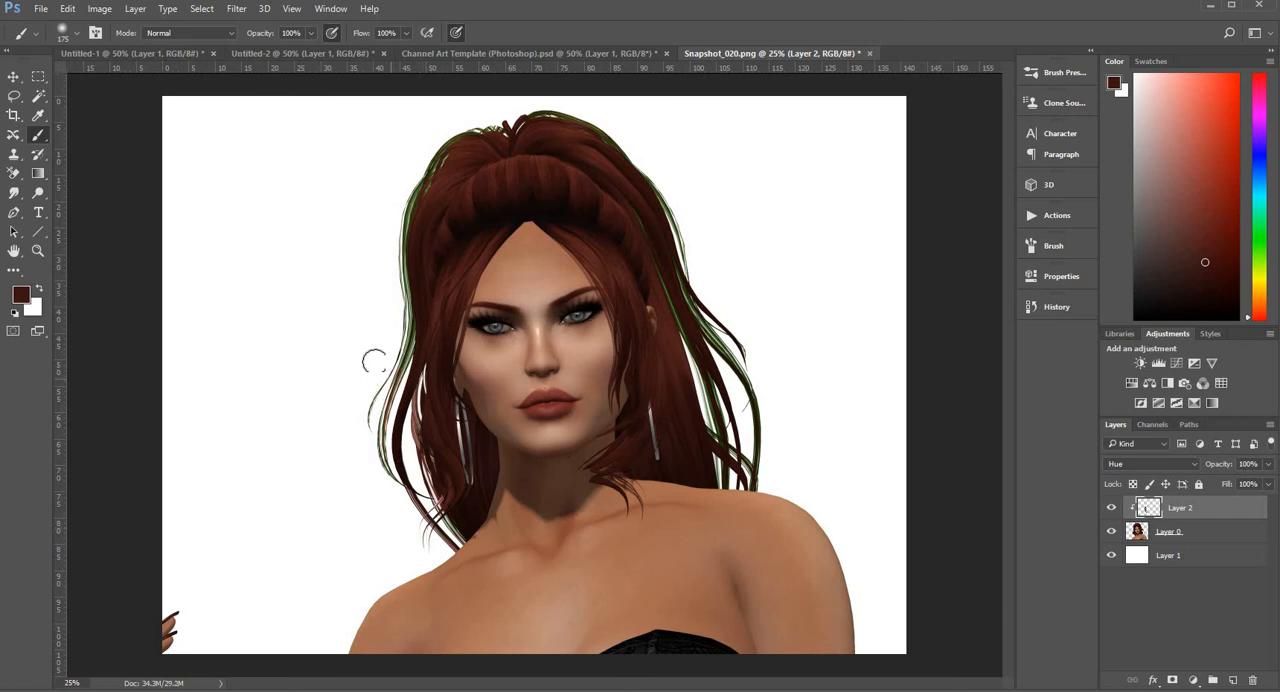
{"action": "left_click", "coordinate": [38, 252]}
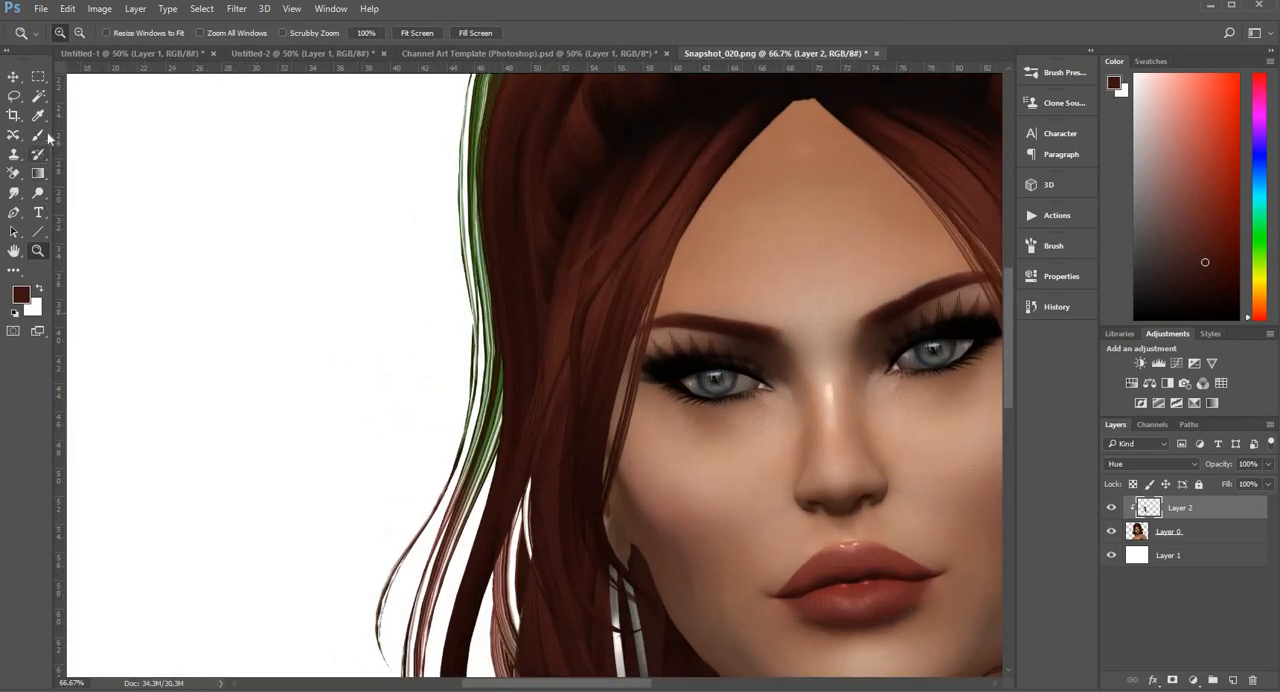
{"action": "left_click", "coordinate": [14, 136]}
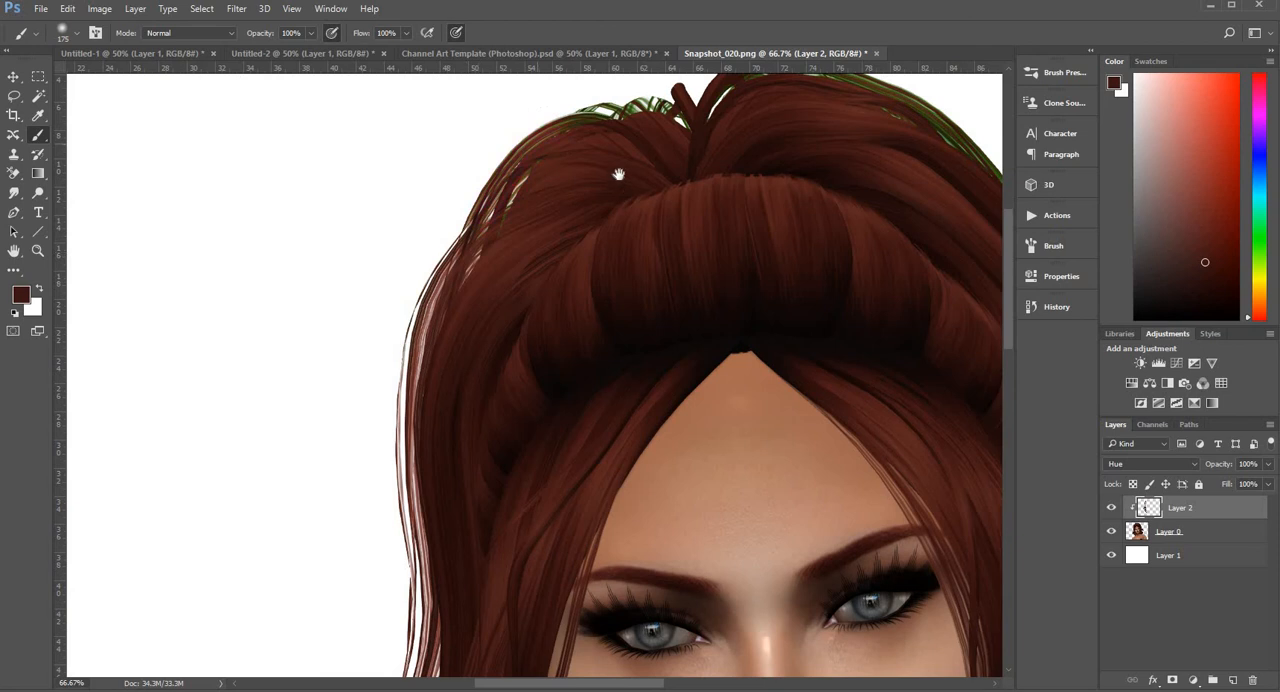
Brush the sampled hair colour over the green tips near the shoulder on the hue layer.
{"action": "scroll", "scroll_direction": "down", "scroll_amount": 3}
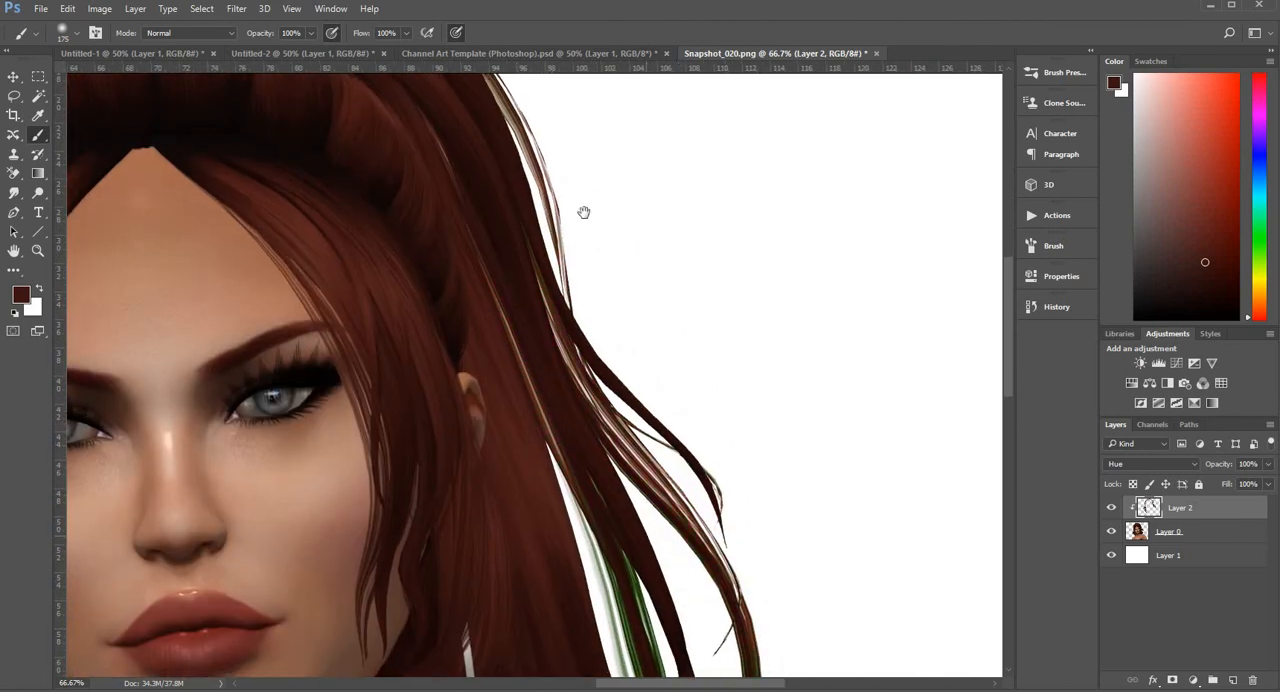
{"action": "scroll", "scroll_direction": "down", "scroll_amount": 3}
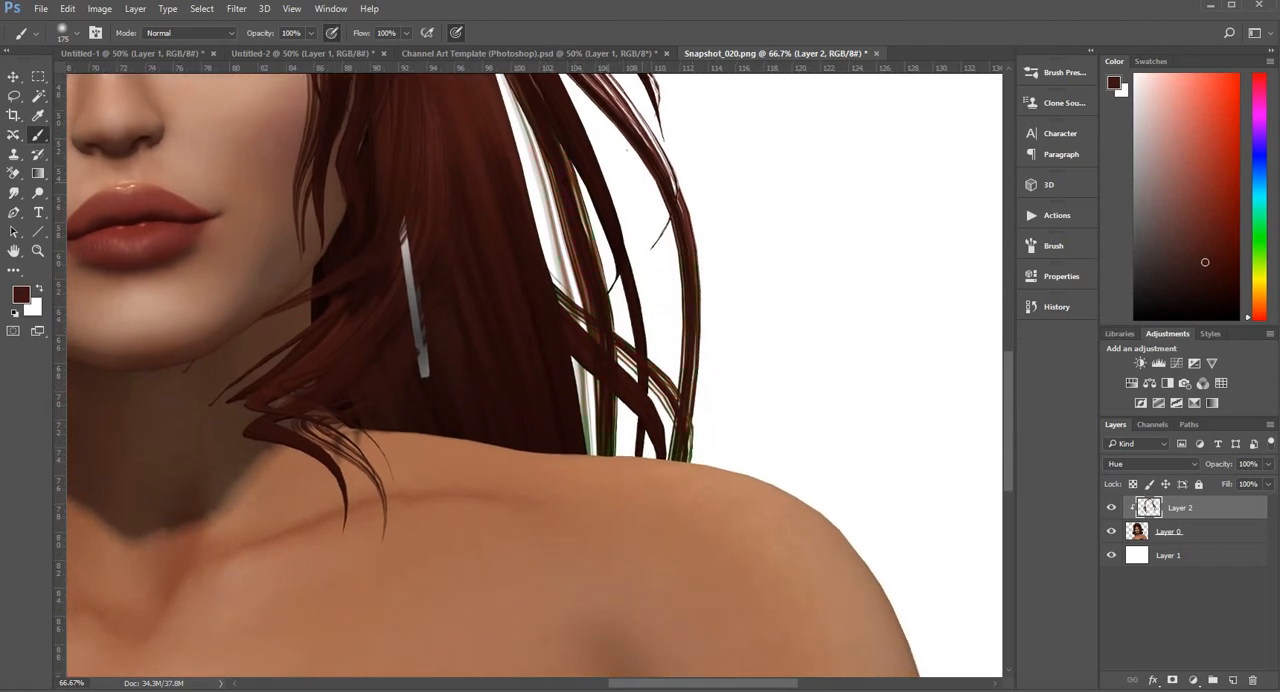
{"action": "left_click_drag", "start_coordinate": [680, 490], "coordinate": [720, 520]}
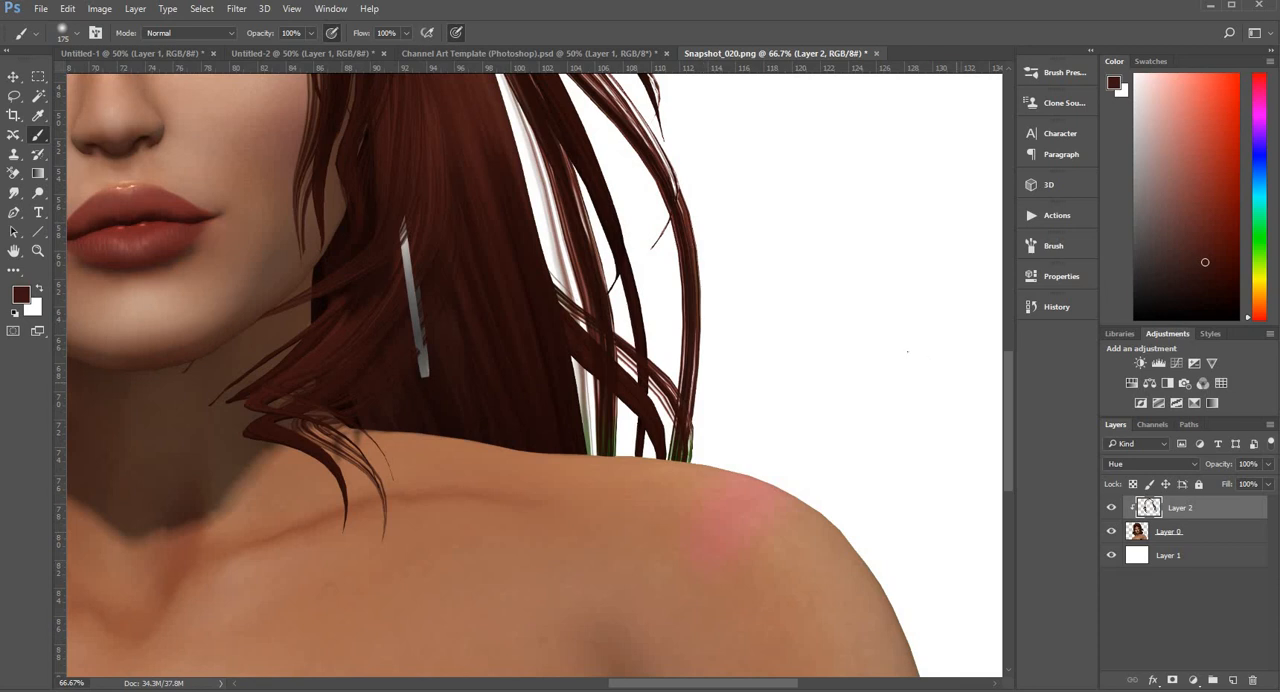